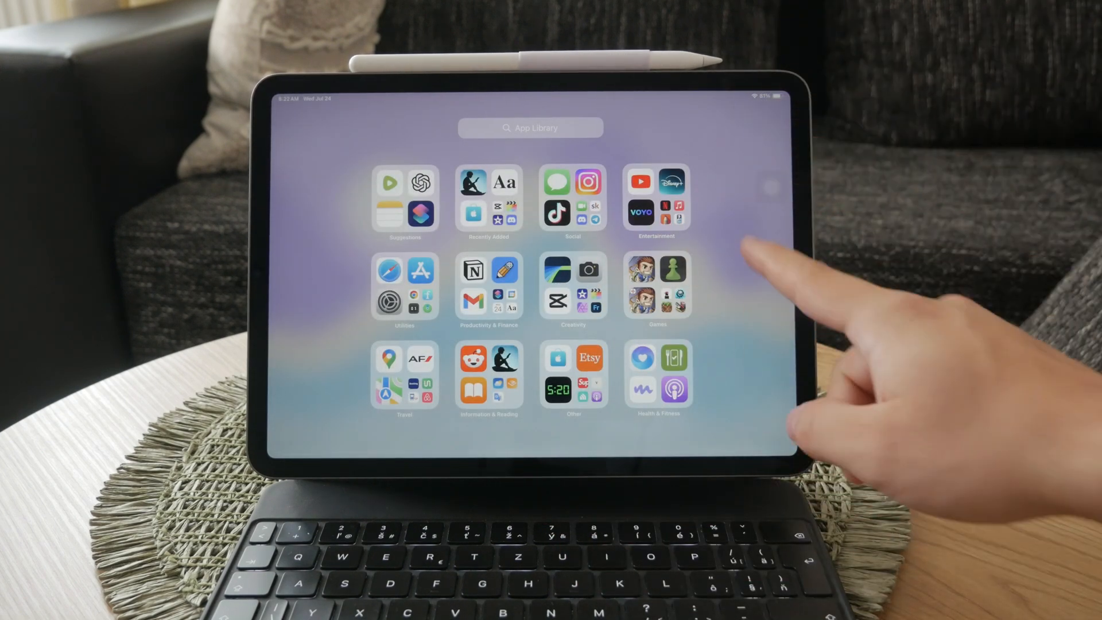
Search the App Library for "Files" so the Files app appears as the result
click(530, 127)
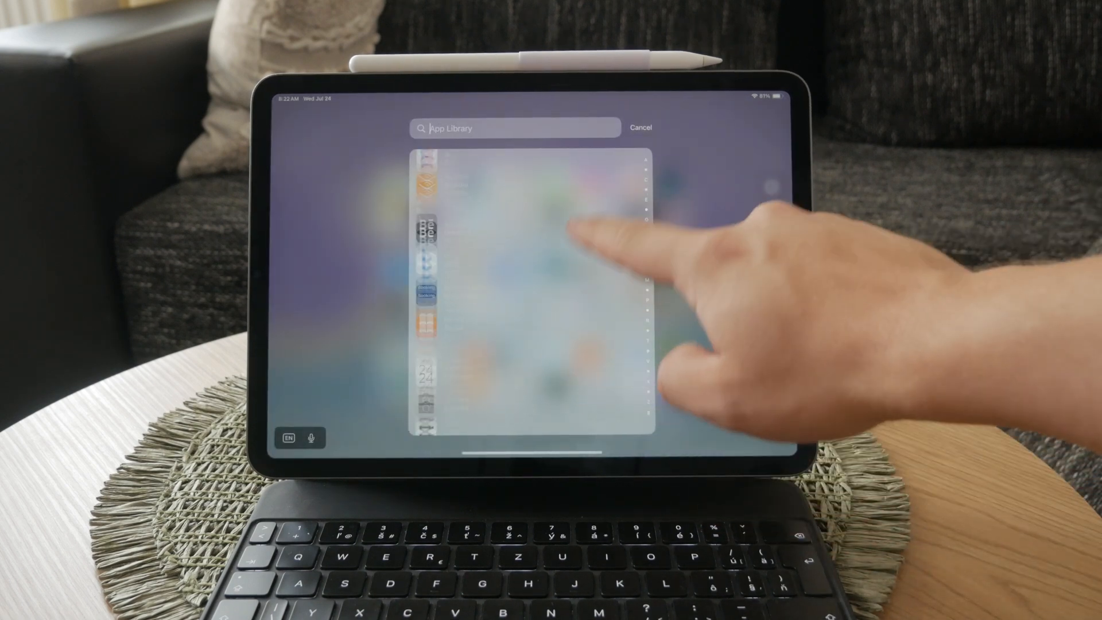
text(Ri)
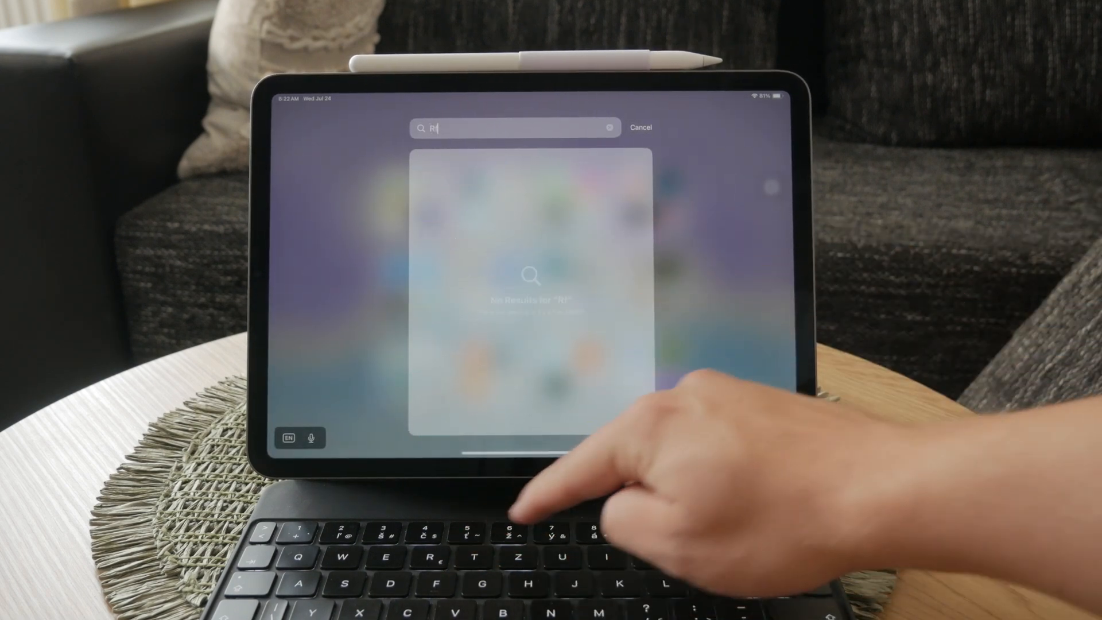
text(Files)
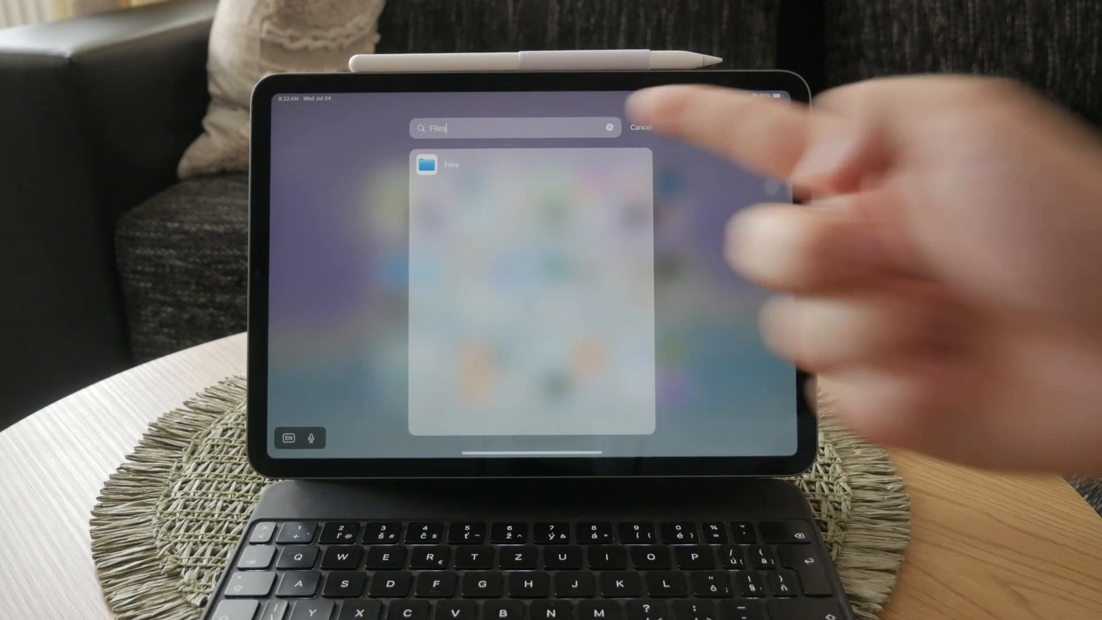
mouse_move(738, 211)
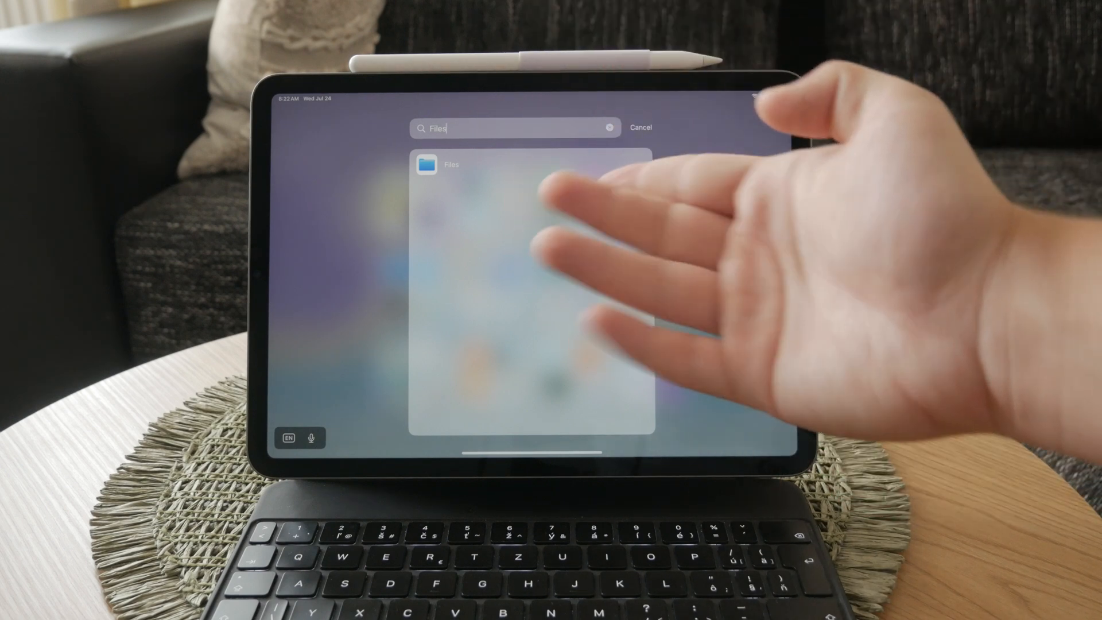
Launch Files from the results and browse into the Bebas_Neue 4 folder
click(640, 128)
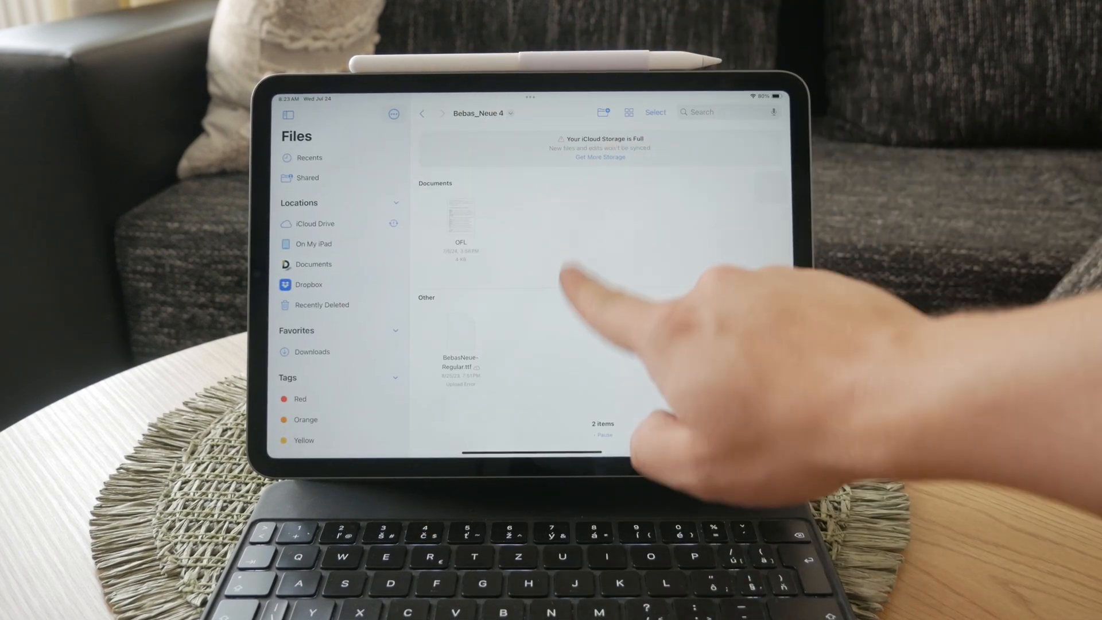
click(313, 243)
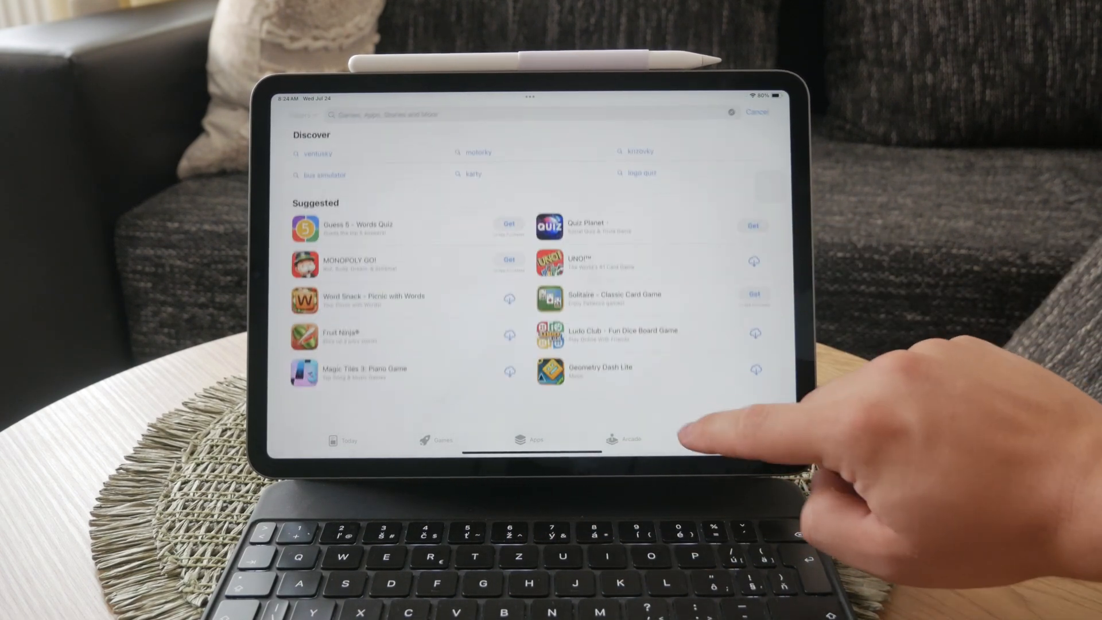
Enter "docume" in the App Store search field to look for a documents app
text(d)
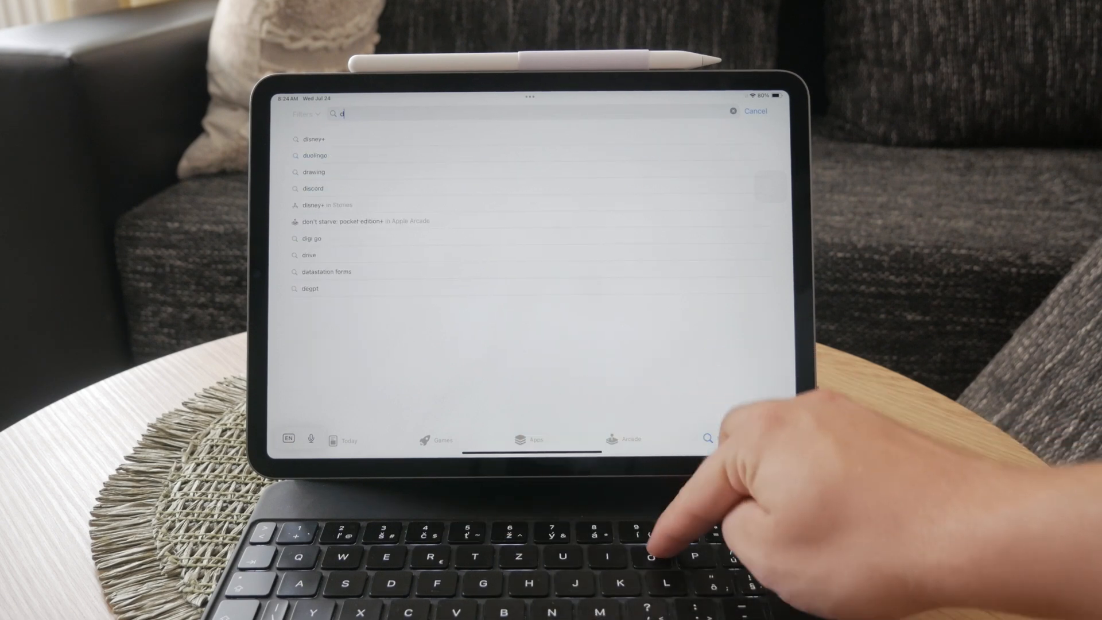
text(ocume)
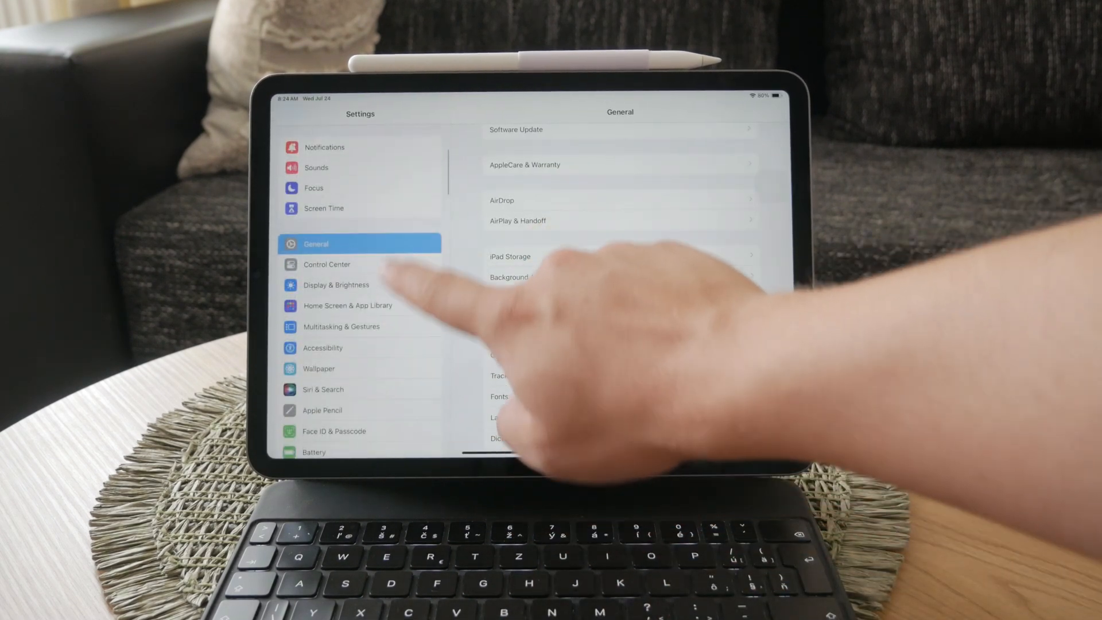
Navigate to Screen Time and its Content & Privacy Restrictions page in Settings
click(324, 207)
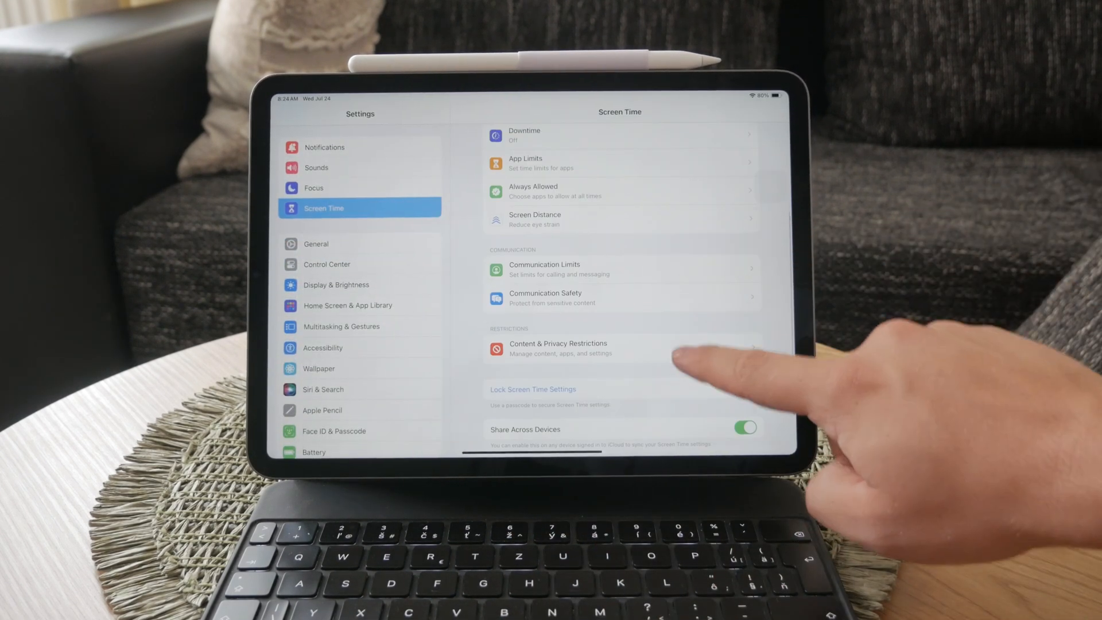
click(558, 348)
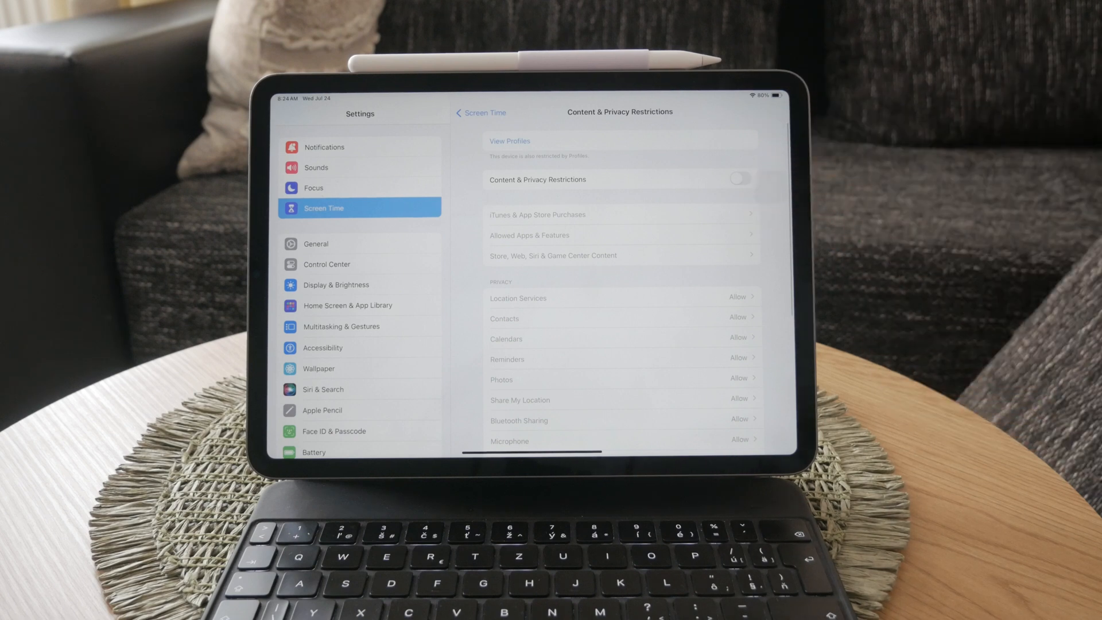